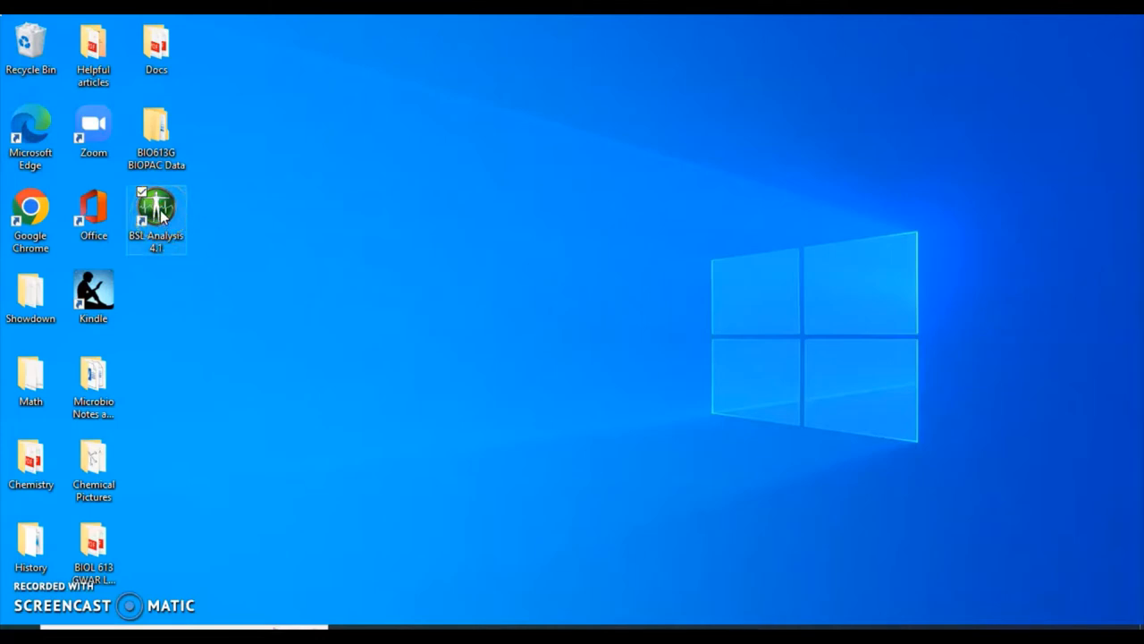
Launch the BSL Analysis program from its desktop icon.
{"action": "double_click", "coordinate": [155, 215]}
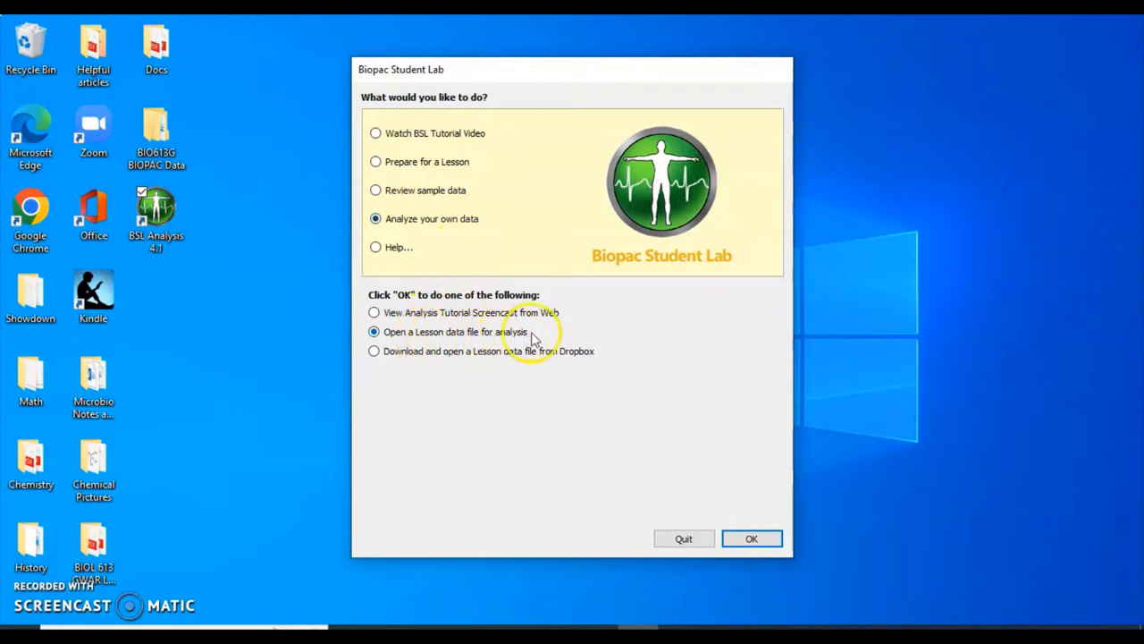
Confirm the startup choices and load Subject_EEG1-L03 from the EEG Data BioPac folder.
{"action": "left_click", "coordinate": [751, 538]}
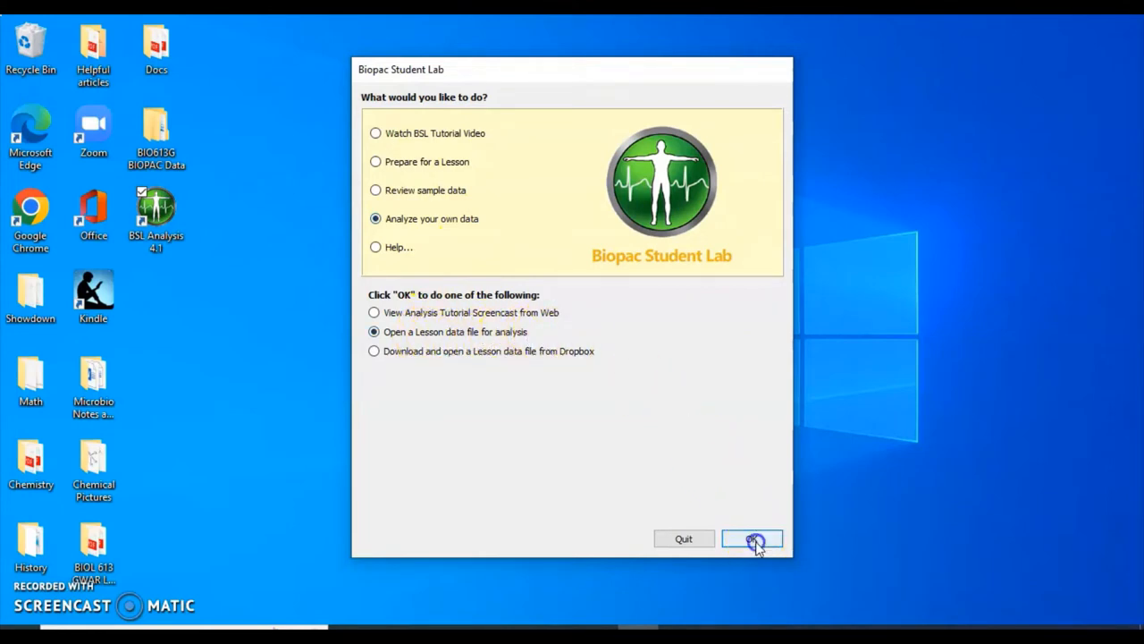
{"action": "left_click", "coordinate": [751, 538]}
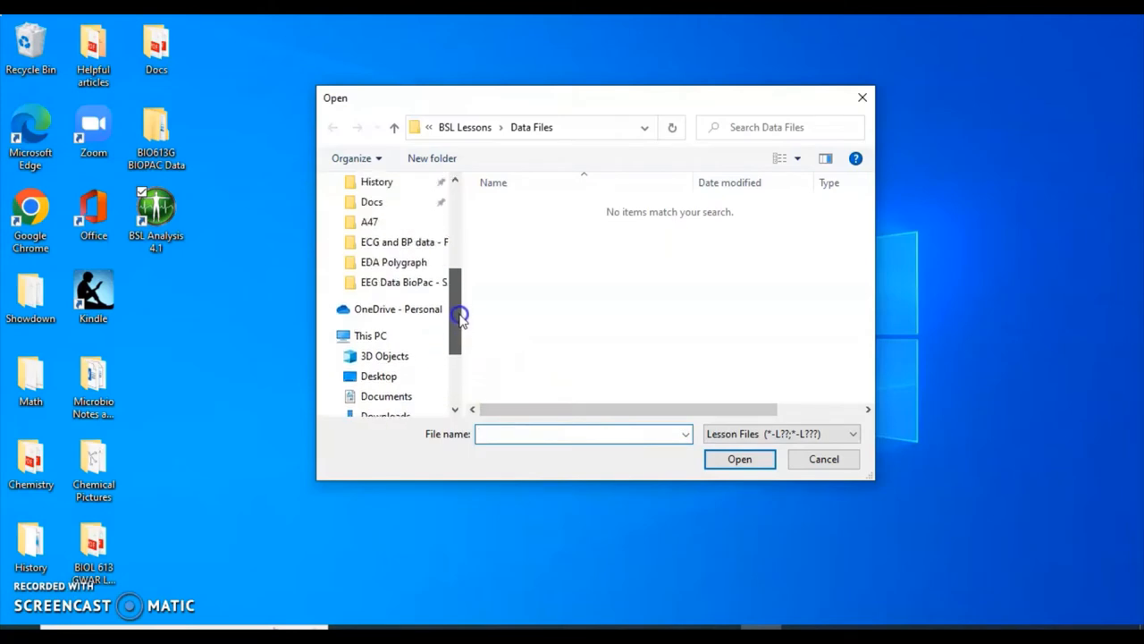
{"action": "double_click", "coordinate": [402, 283]}
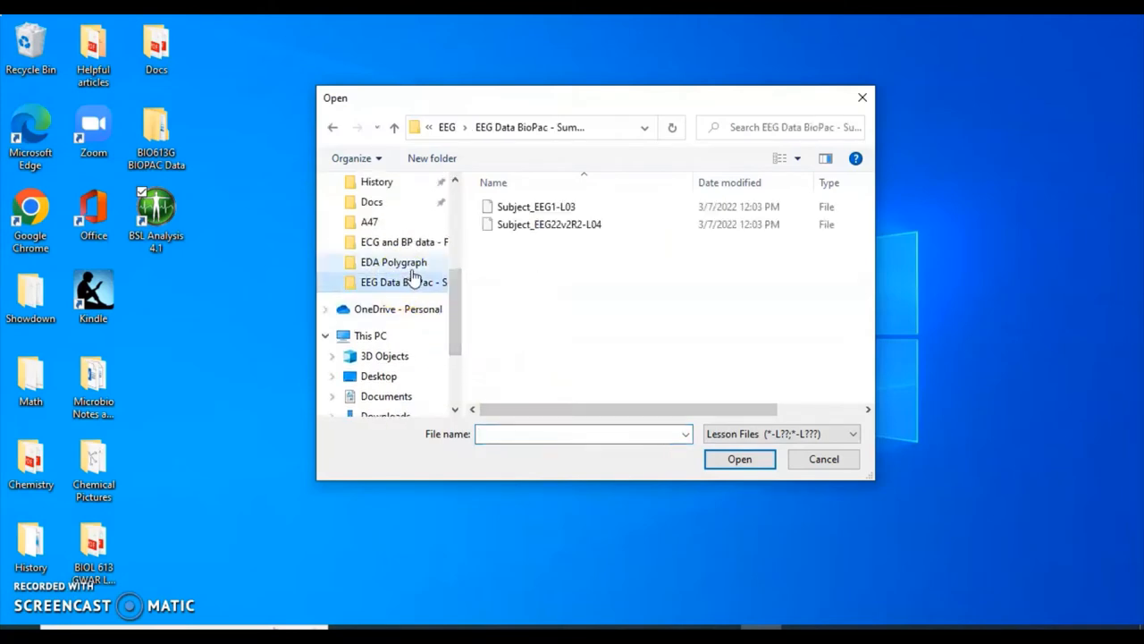
{"action": "left_click", "coordinate": [822, 457]}
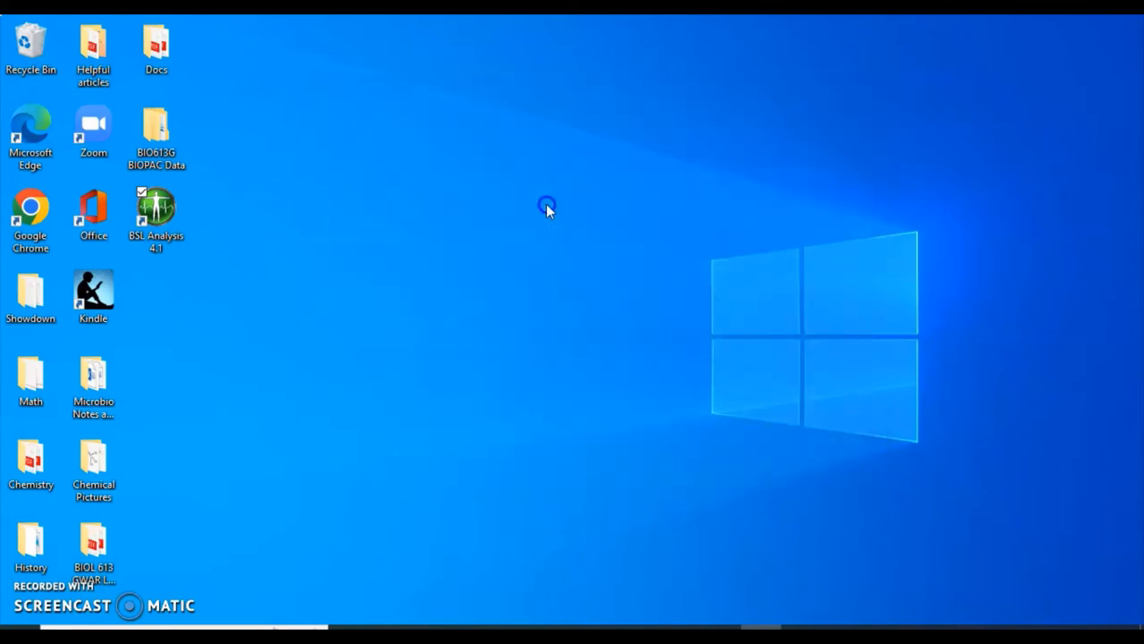
{"action": "double_click", "coordinate": [156, 207]}
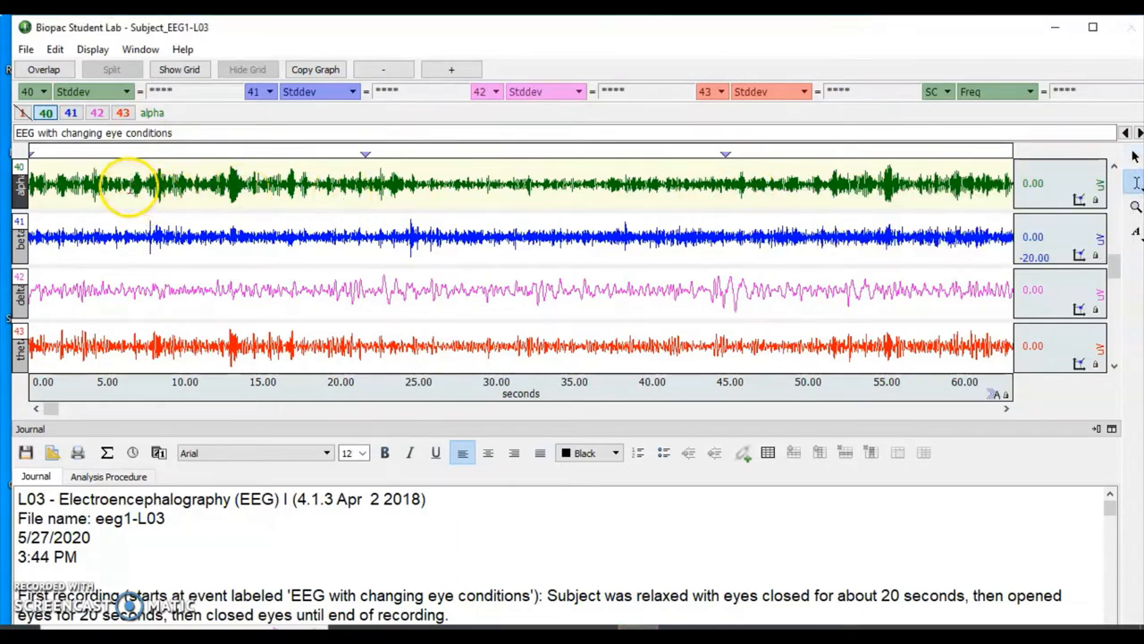
Select the alpha channel waveform area once the recording has loaded.
{"action": "left_click", "coordinate": [140, 182]}
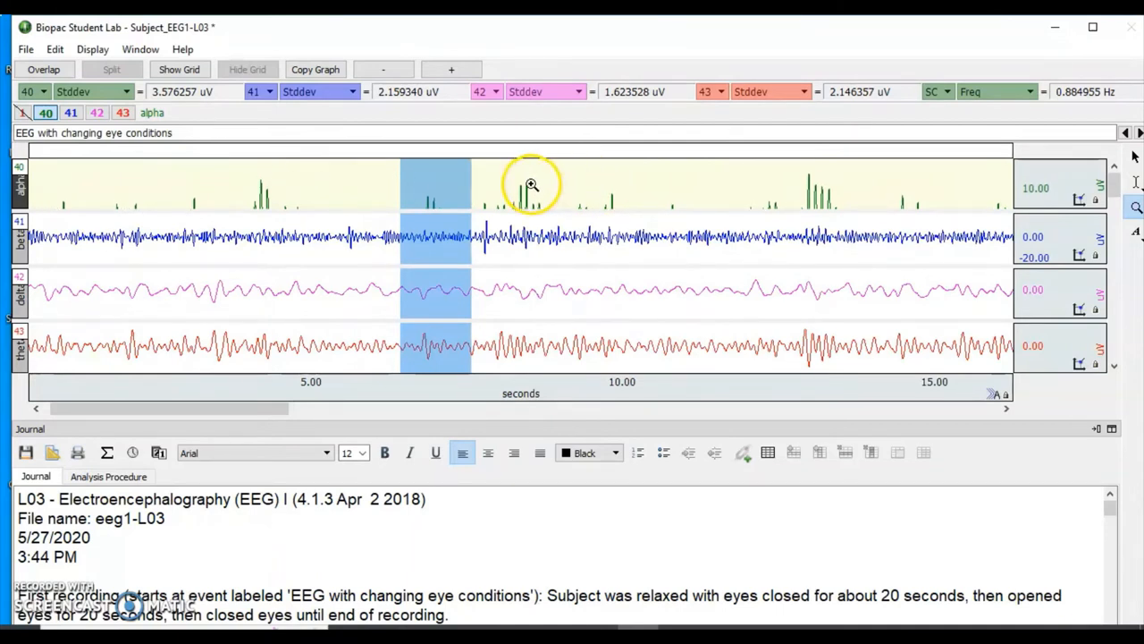
{"action": "mouse_move", "coordinate": [415, 180]}
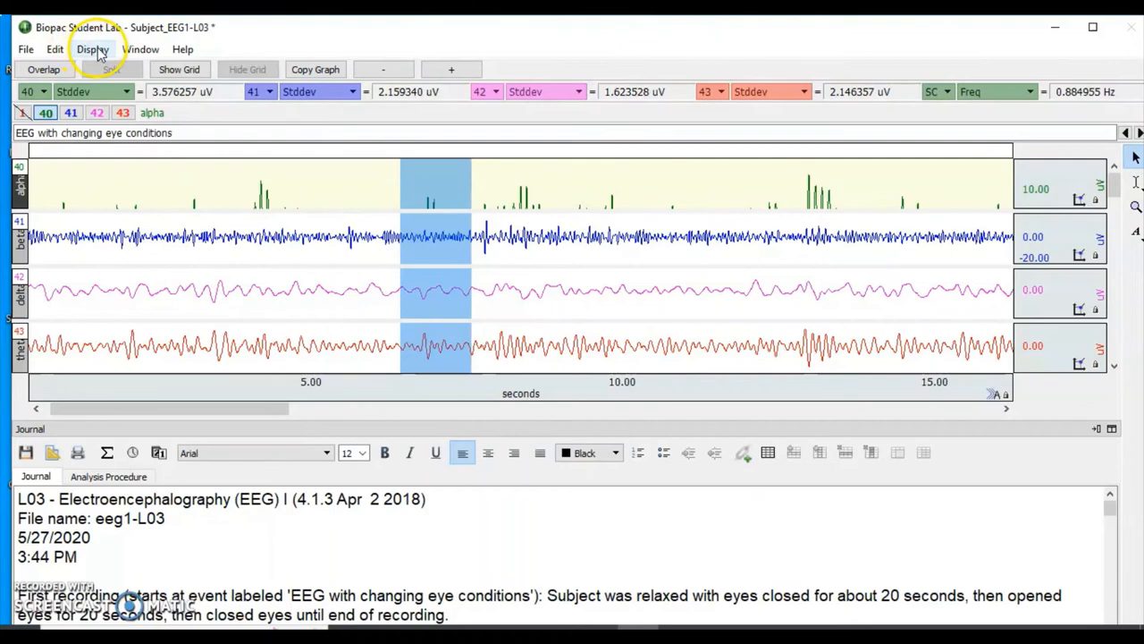
Bring up the Display menu's waveform scaling options.
{"action": "left_click", "coordinate": [93, 50]}
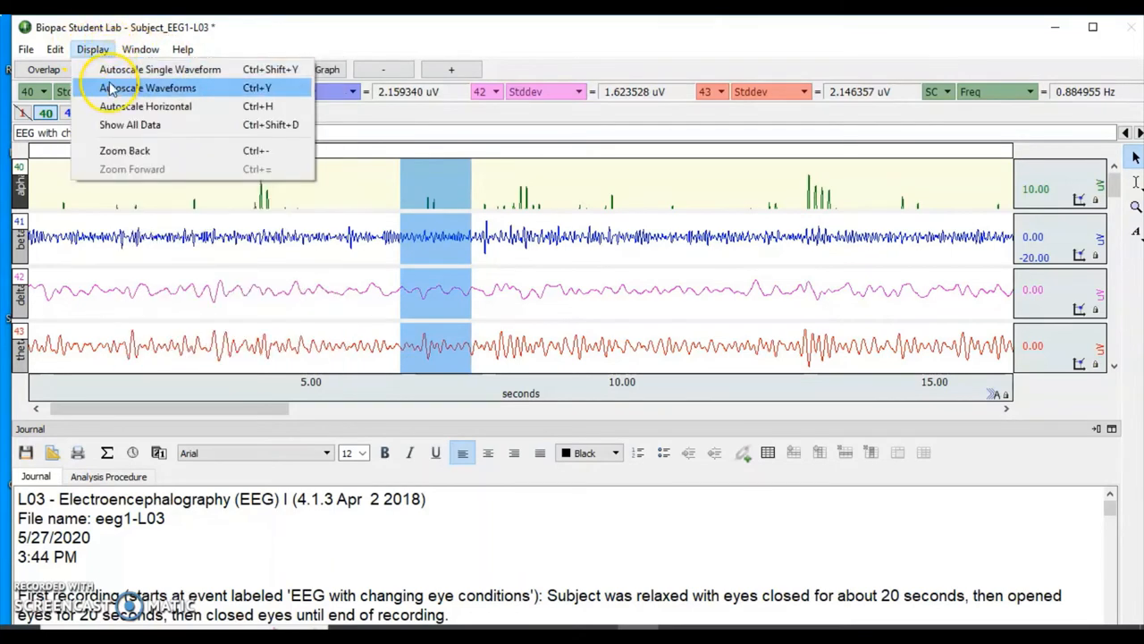
Autoscale all four EEG waveforms so each trace fills its channel band.
{"action": "left_click", "coordinate": [147, 87]}
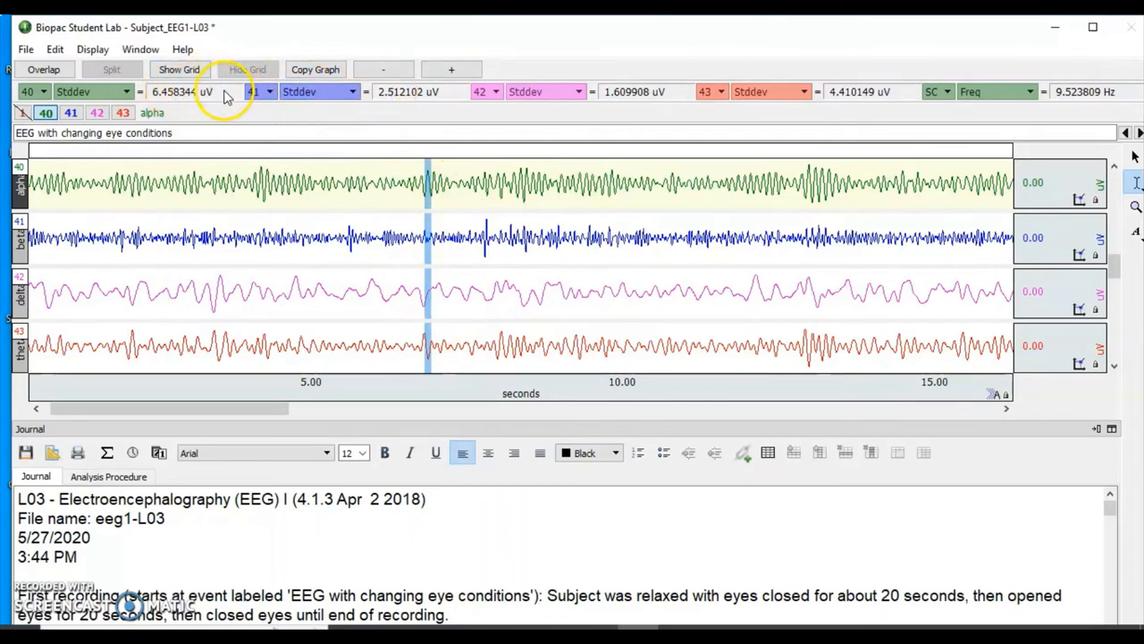
{"action": "mouse_move", "coordinate": [231, 93]}
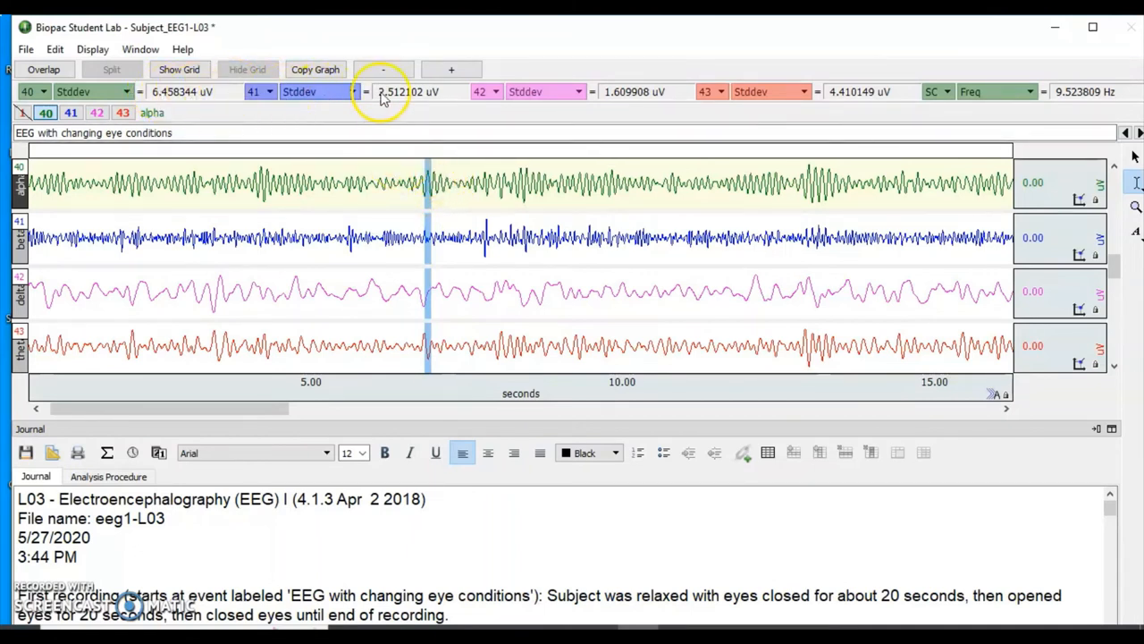
{"action": "mouse_move", "coordinate": [408, 92]}
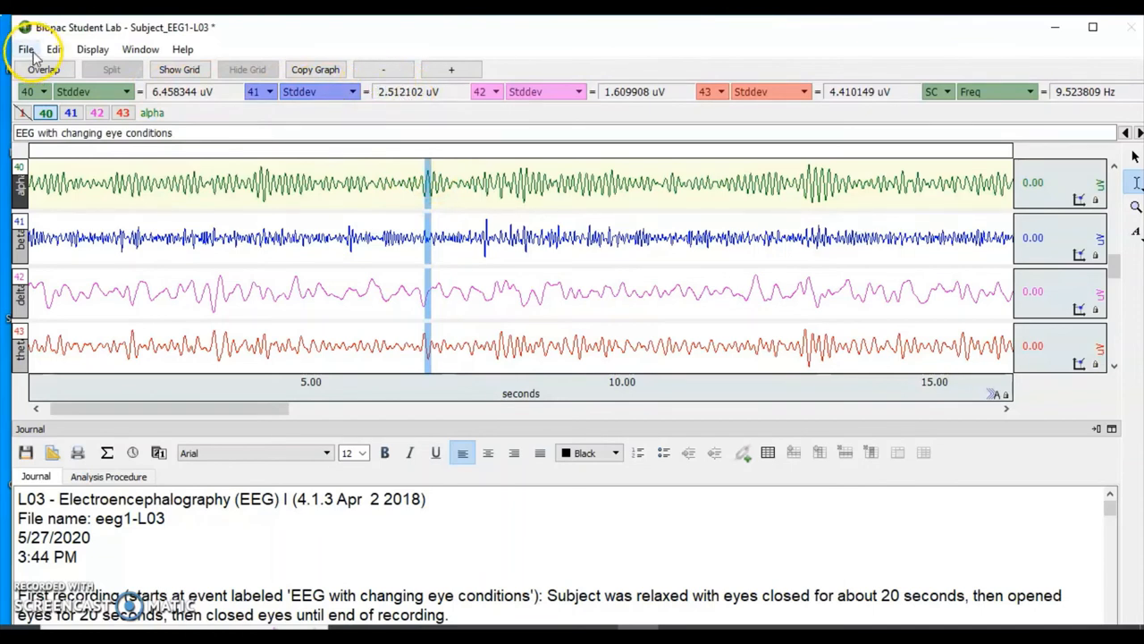
Quit the program via File > Quit, discarding changes to Subject_EEG1-L03.
{"action": "left_click", "coordinate": [25, 50]}
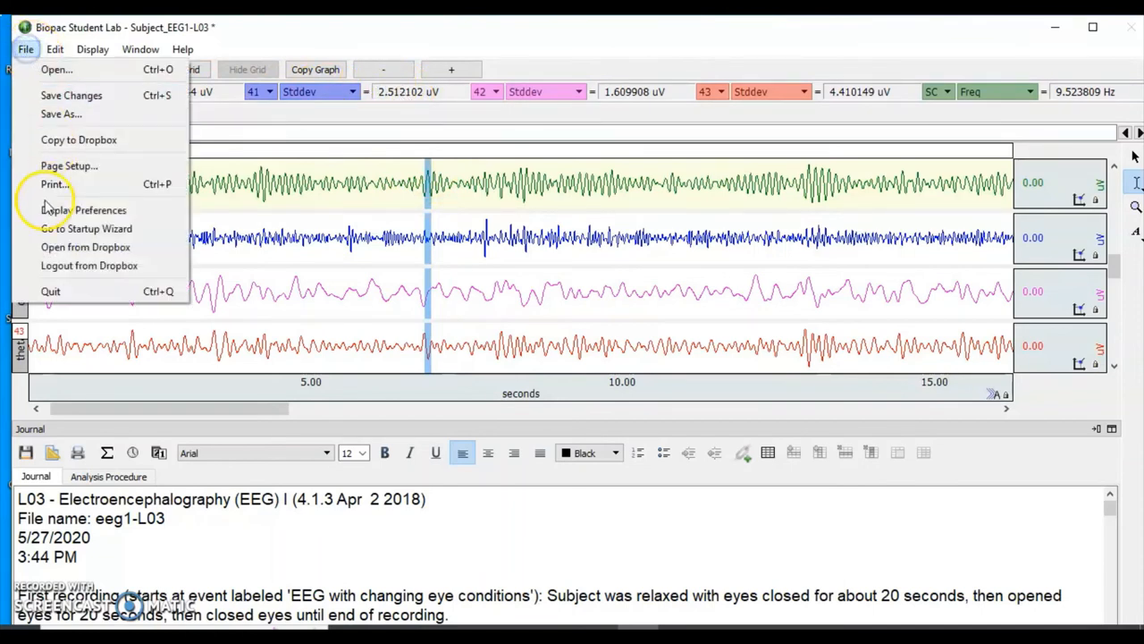
{"action": "left_click", "coordinate": [50, 290]}
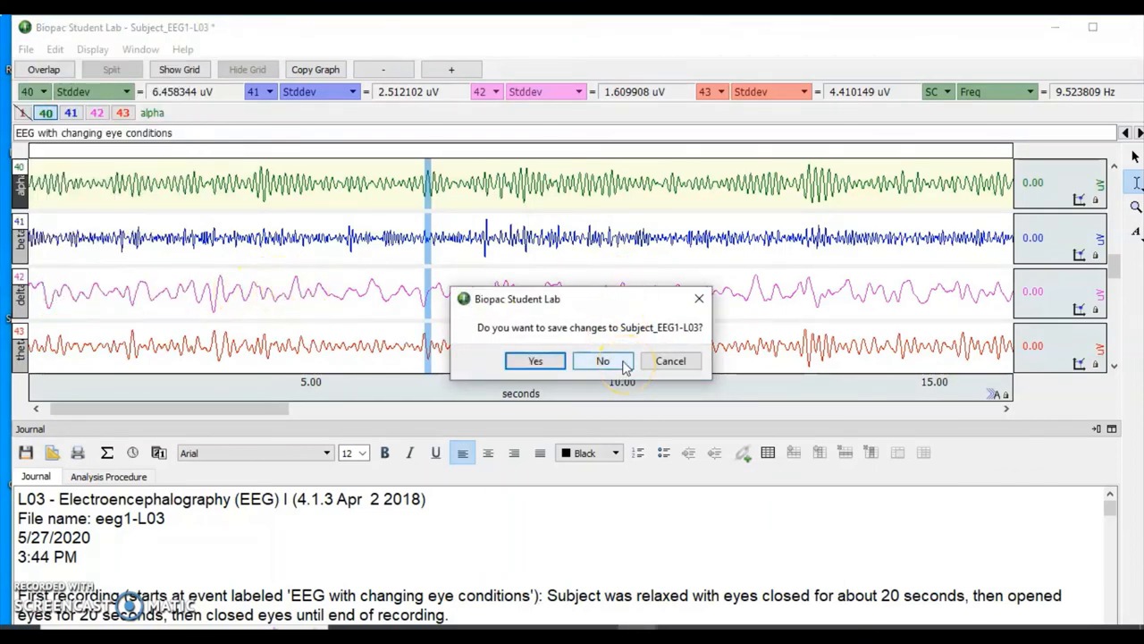
{"action": "left_click", "coordinate": [603, 361]}
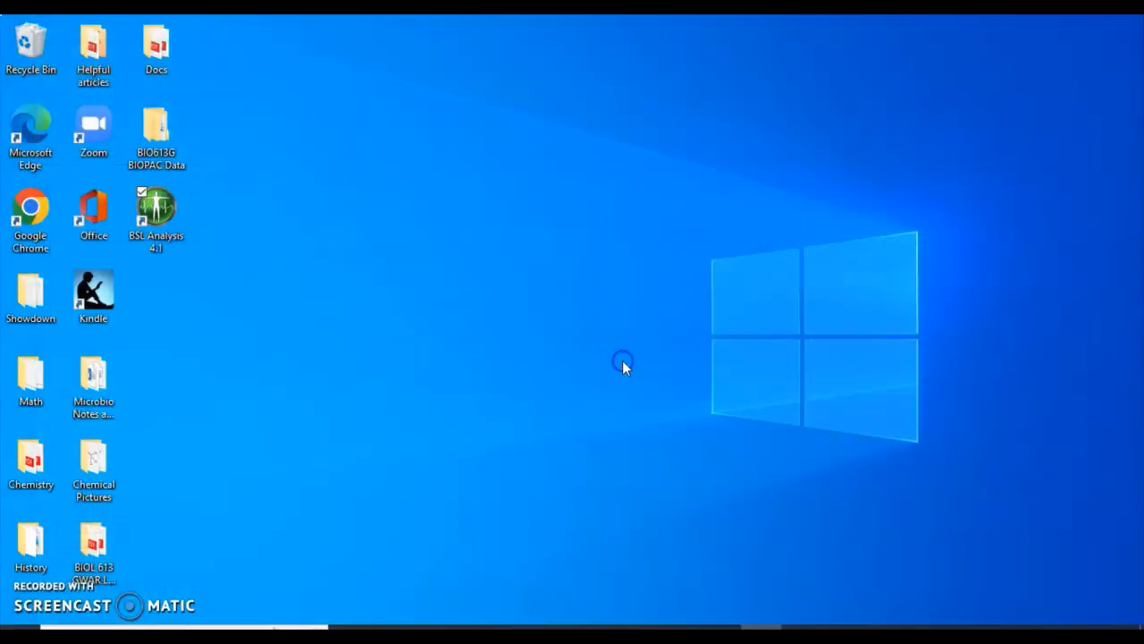